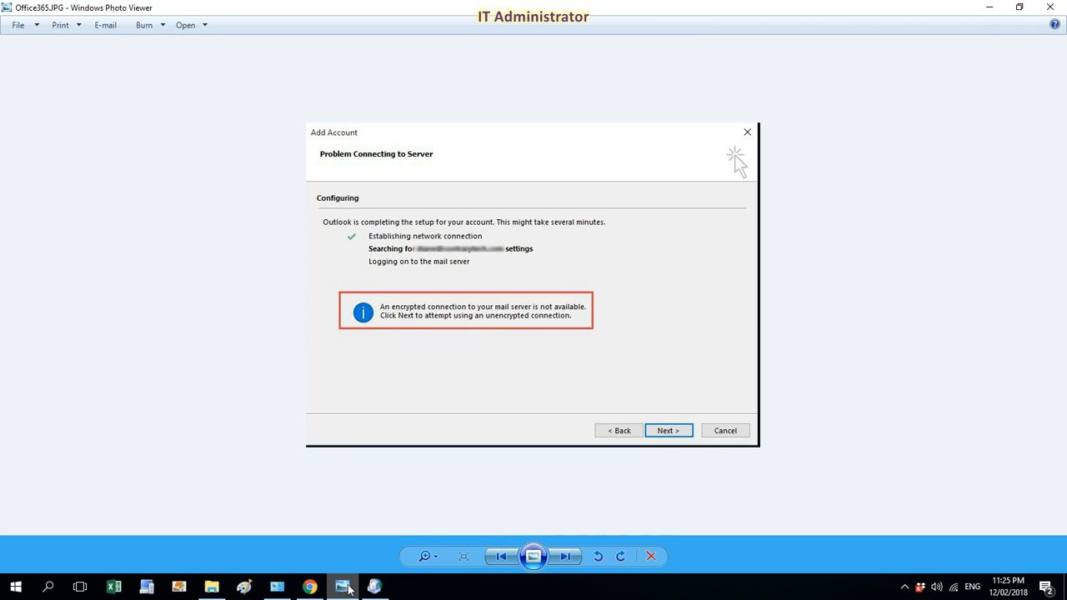
pyautogui.moveTo(277, 587)
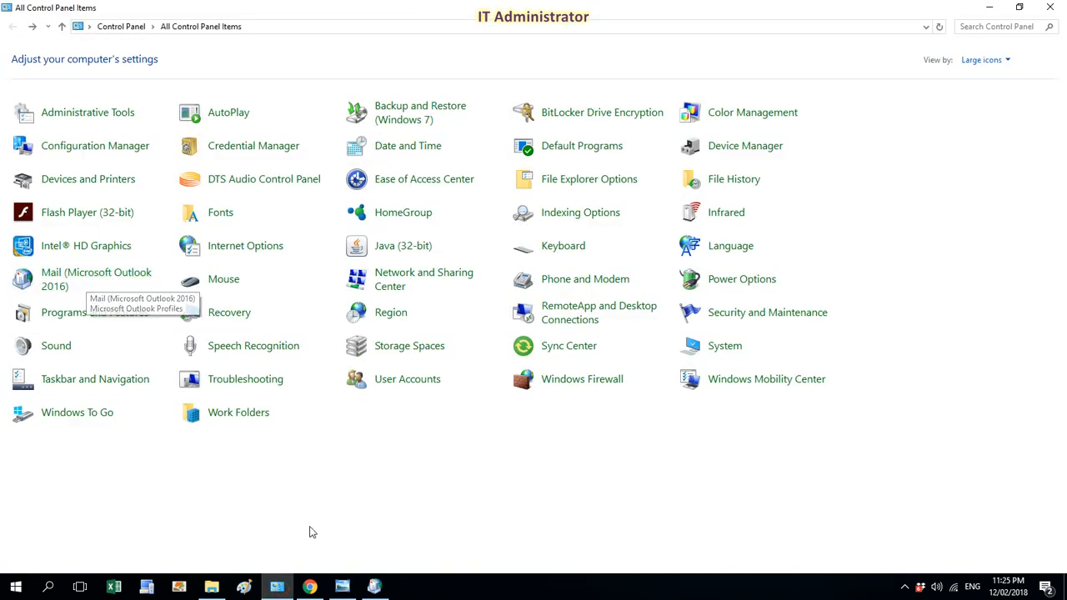
pyautogui.moveTo(94, 312)
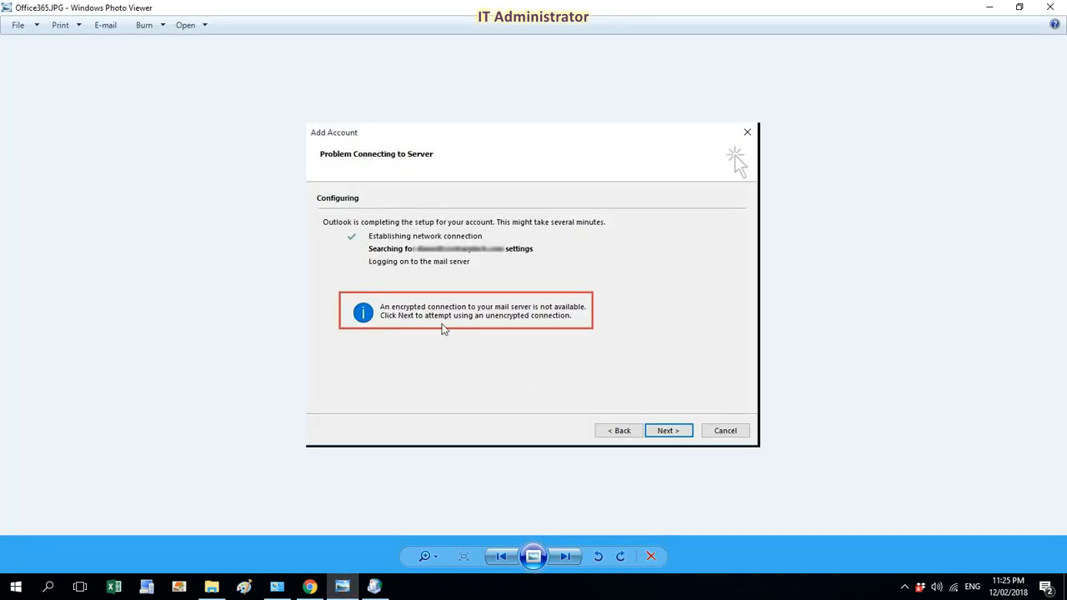
pyautogui.moveTo(391, 313)
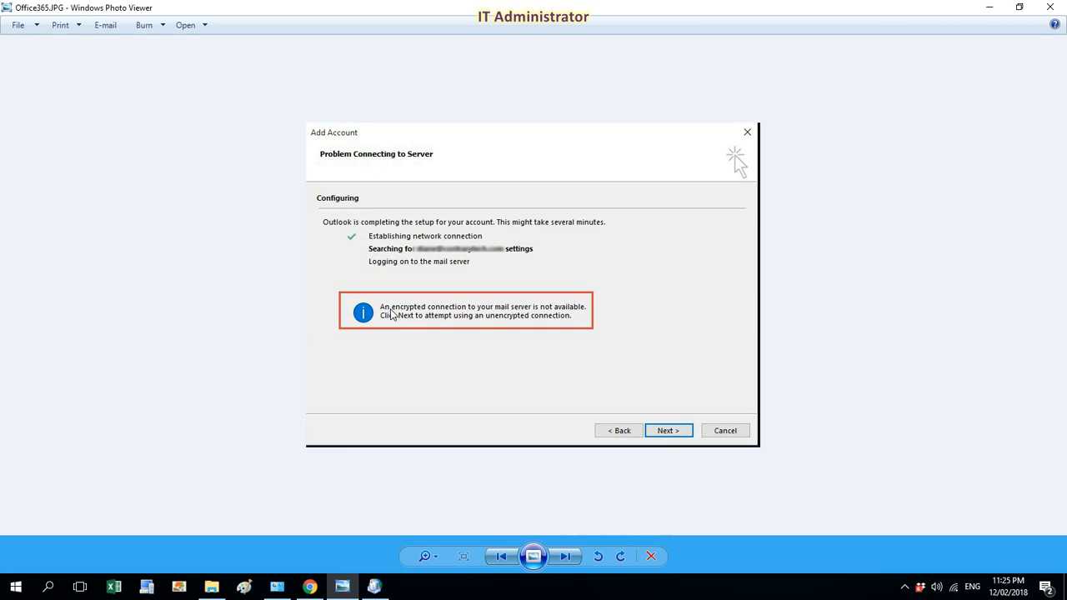
pyautogui.moveTo(482, 314)
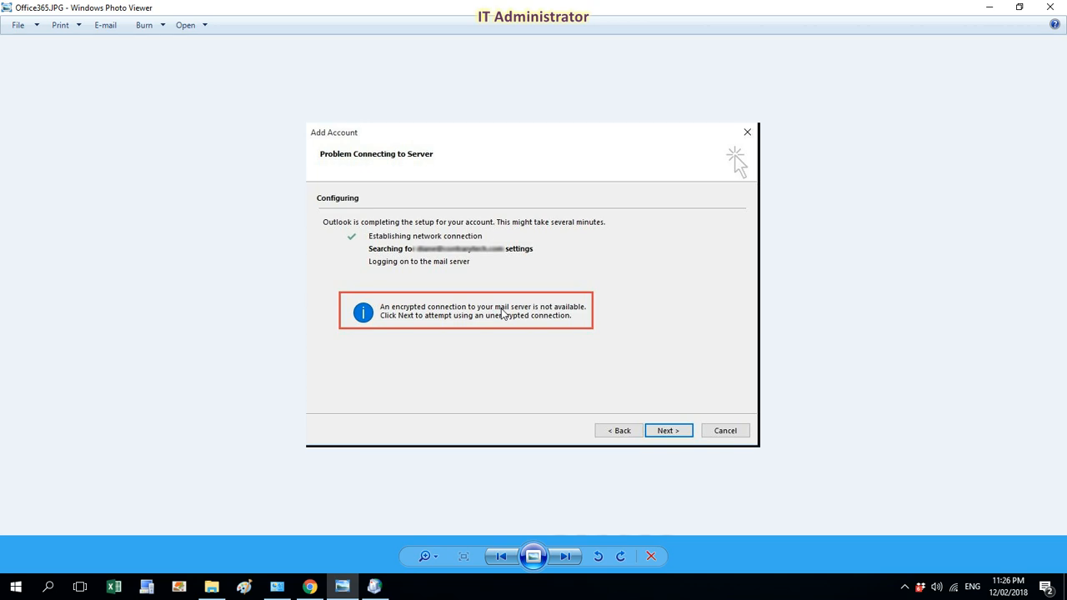
pyautogui.moveTo(652, 420)
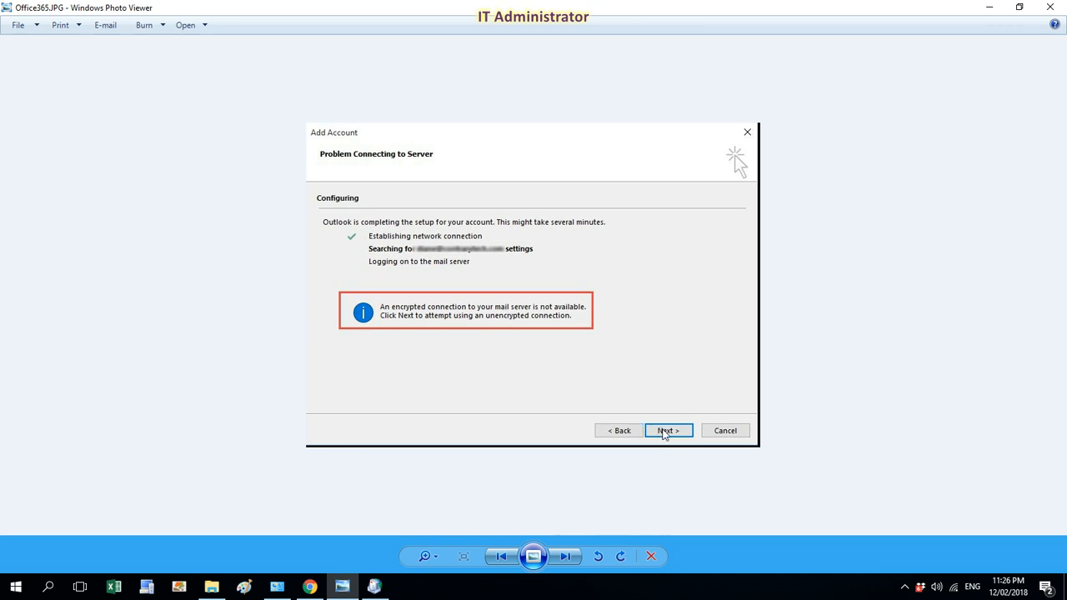
pyautogui.moveTo(460, 363)
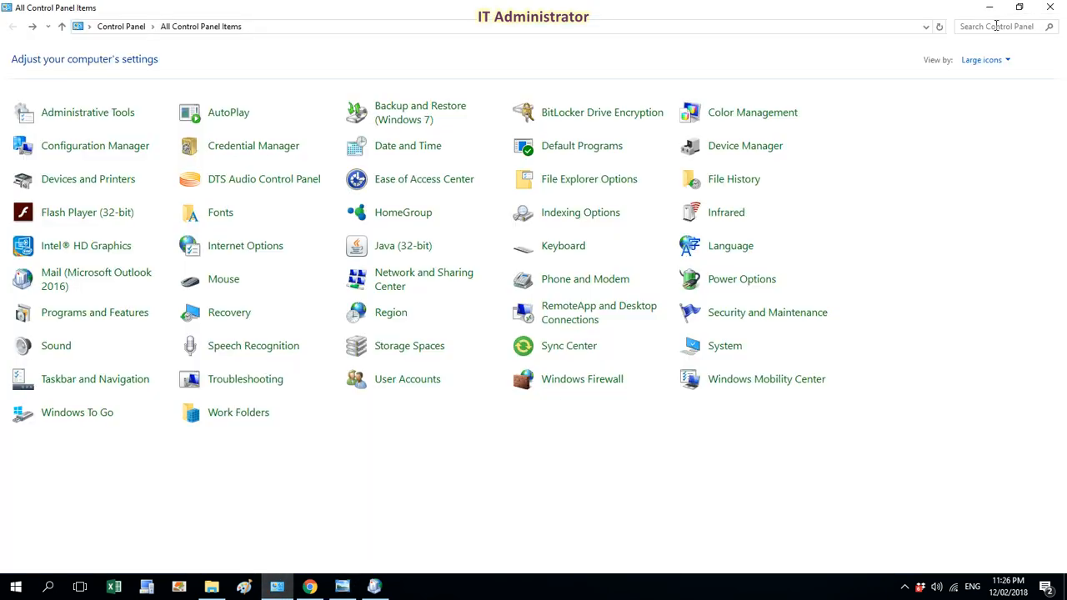
pyautogui.moveTo(94, 312)
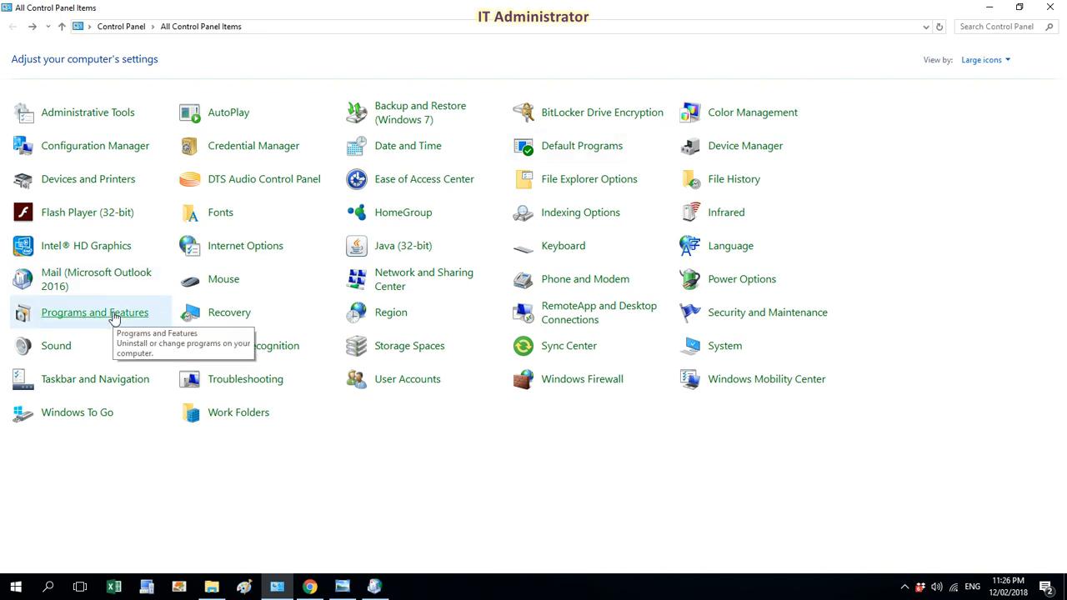
# Step: Show the installed programs list via Programs and Features
pyautogui.click(94, 312)
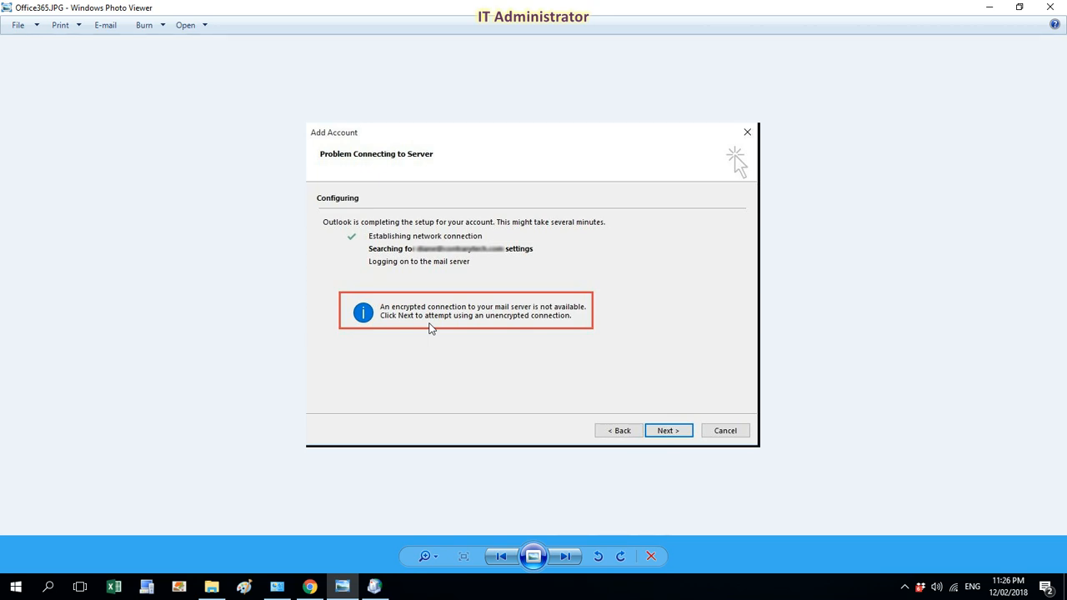
pyautogui.moveTo(988, 9)
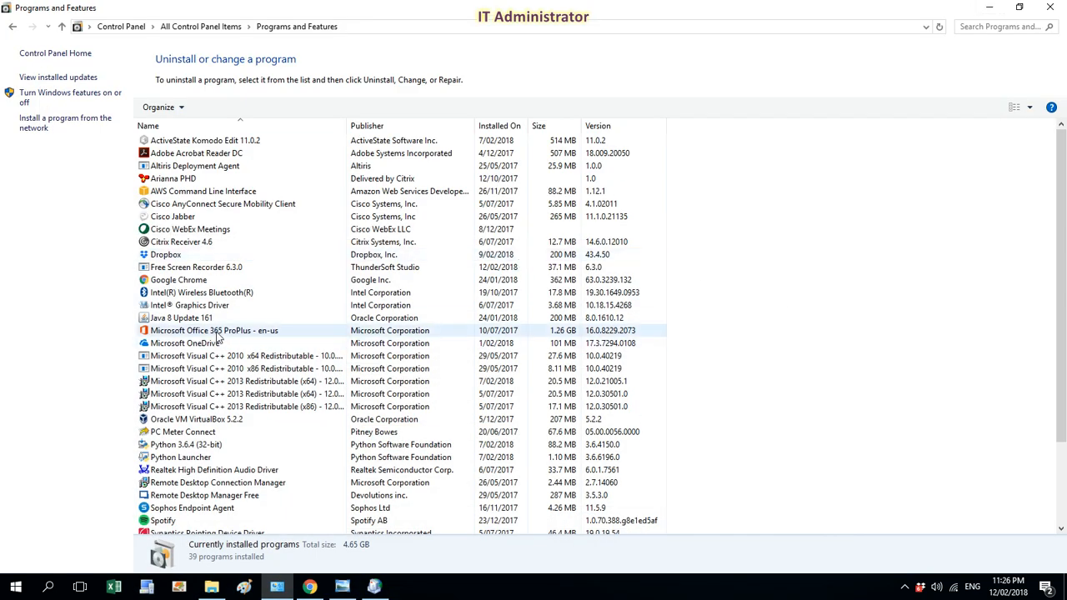
# Step: Choose Change for the Microsoft Office 365 ProPlus - en-us installation to reach its repair options
pyautogui.click(214, 330)
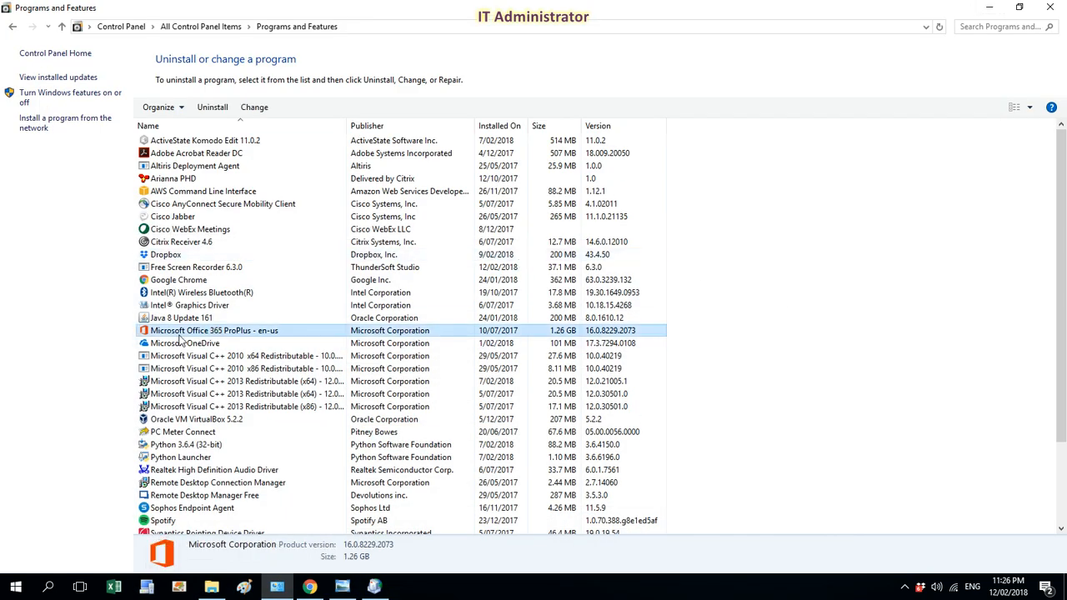
pyautogui.moveTo(207, 343)
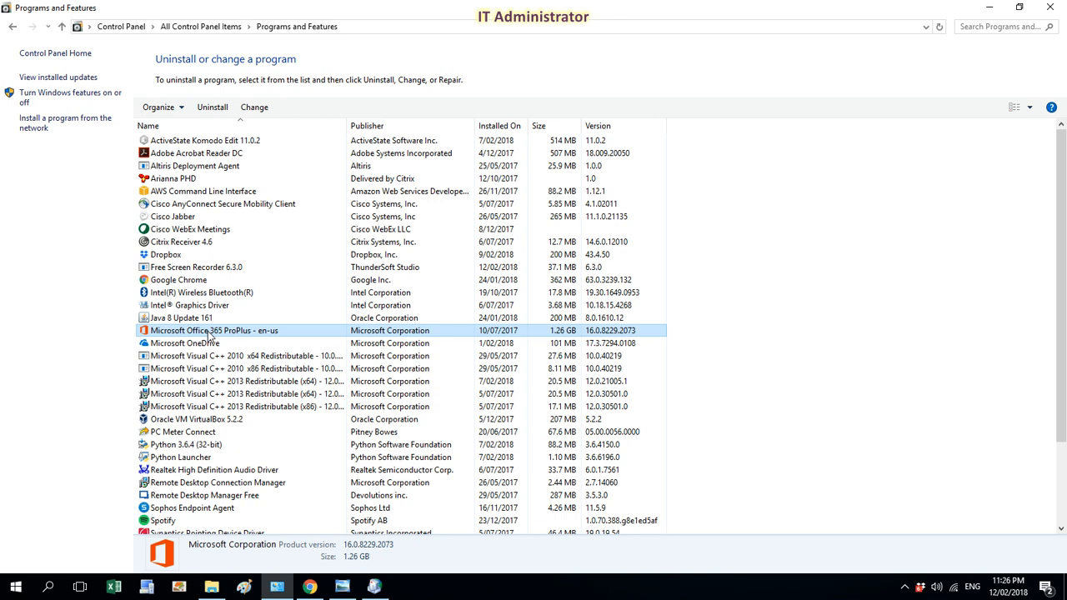
pyautogui.moveTo(254, 106)
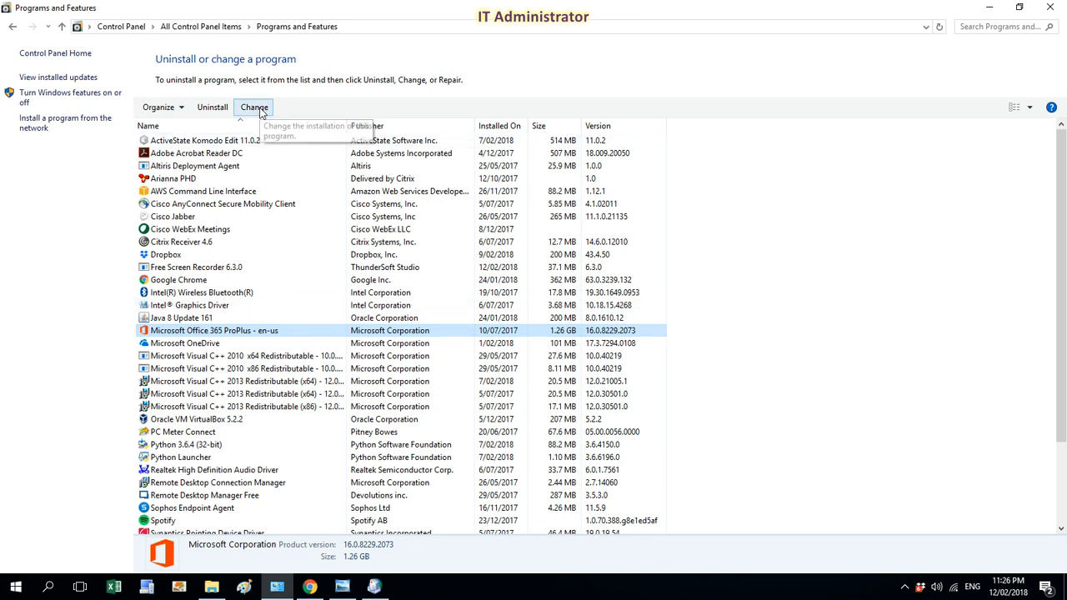
pyautogui.click(253, 106)
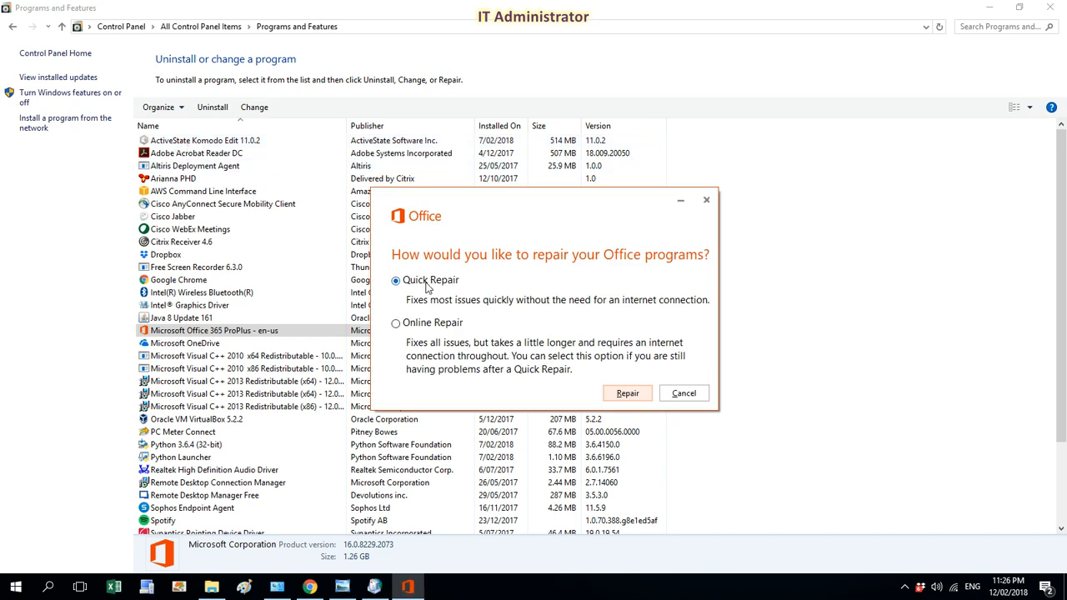
# Step: Start a Quick Repair of Office and confirm it in the ready-to-start prompt
pyautogui.click(627, 393)
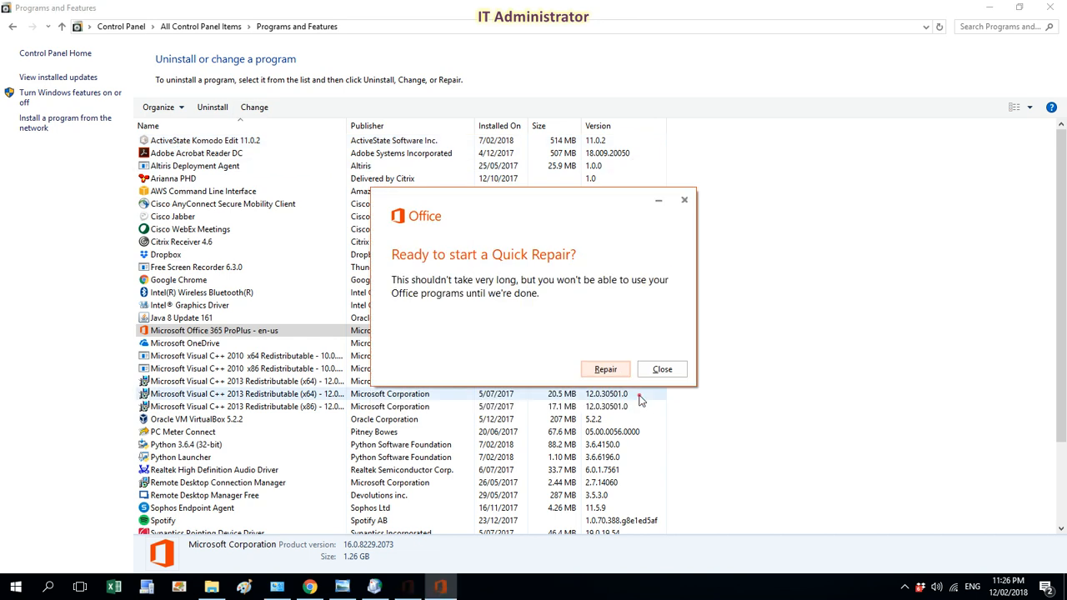
pyautogui.click(605, 369)
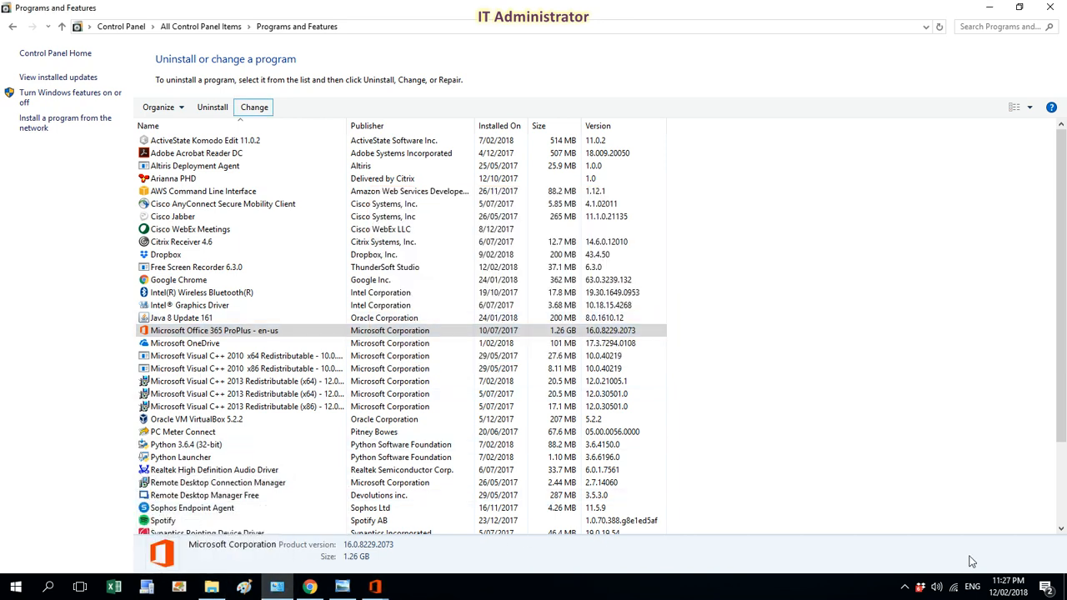
pyautogui.moveTo(905, 591)
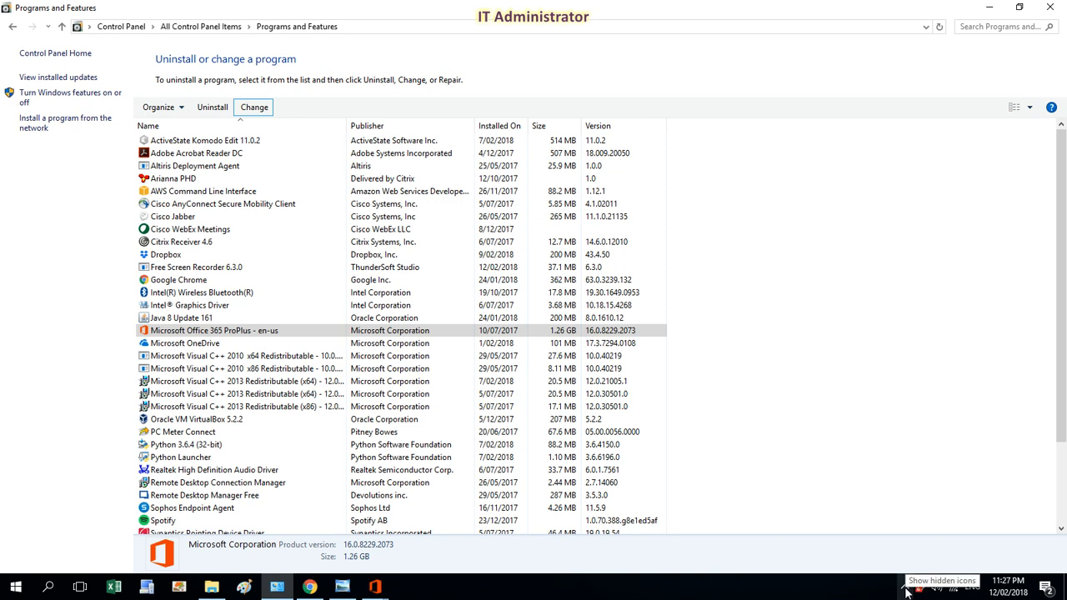